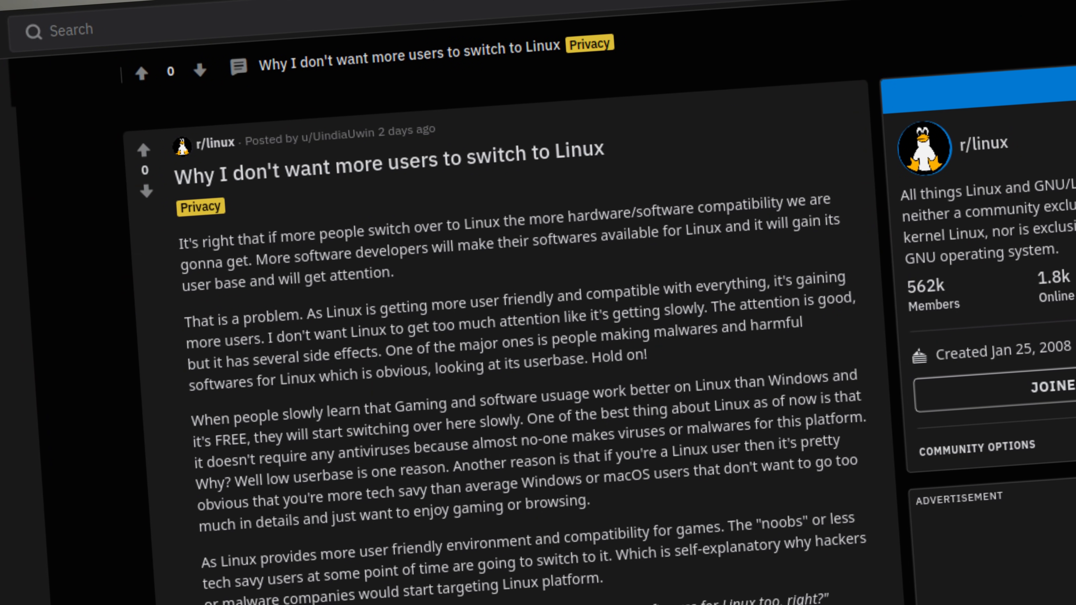
scroll("down", 3)
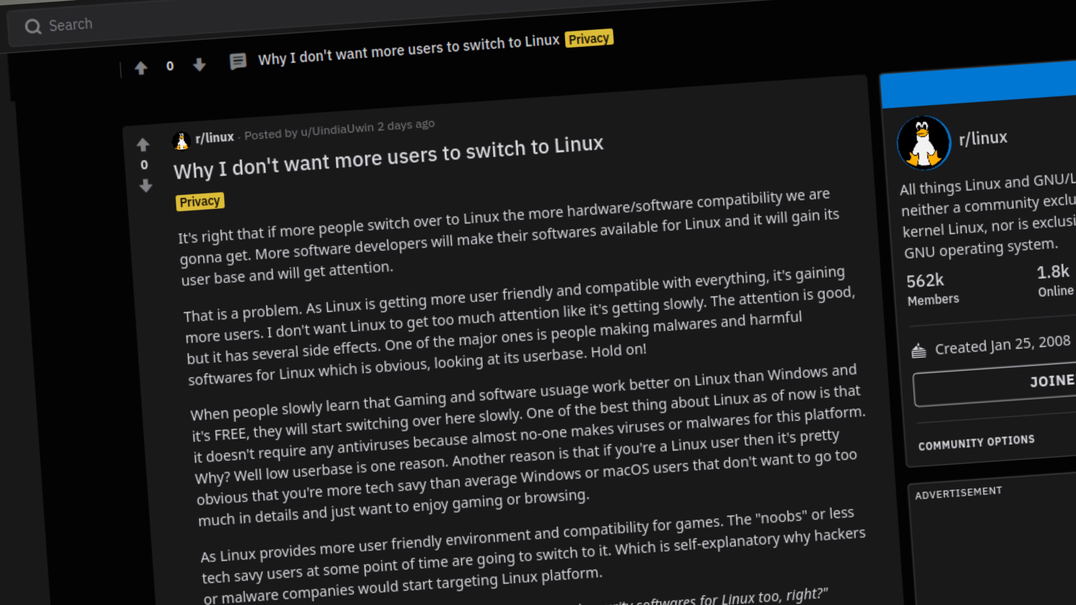
scroll("up", 3)
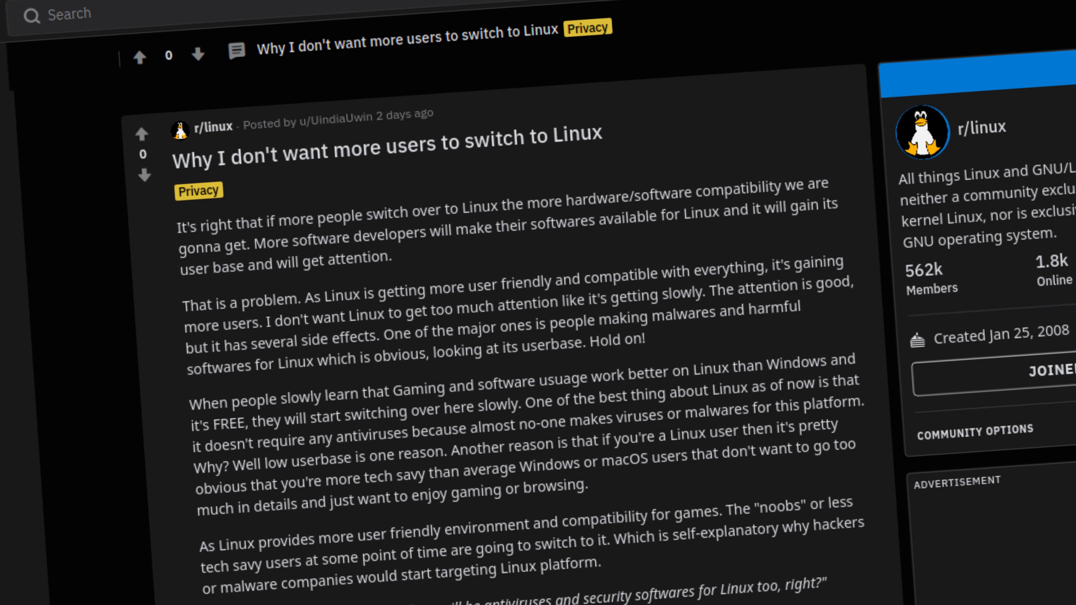
scroll("up", 3)
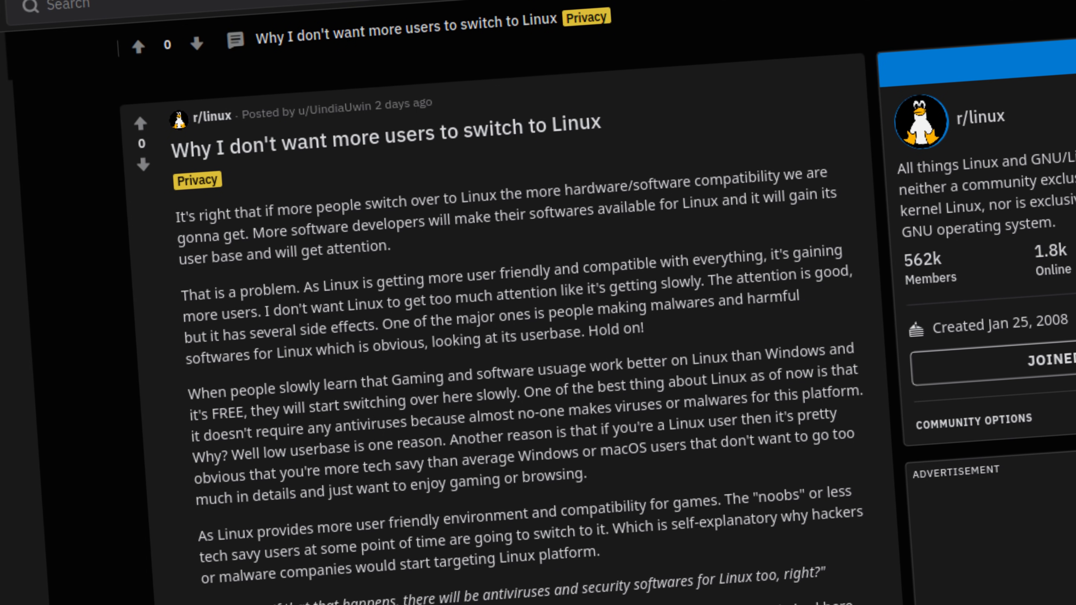
scroll("up", 3)
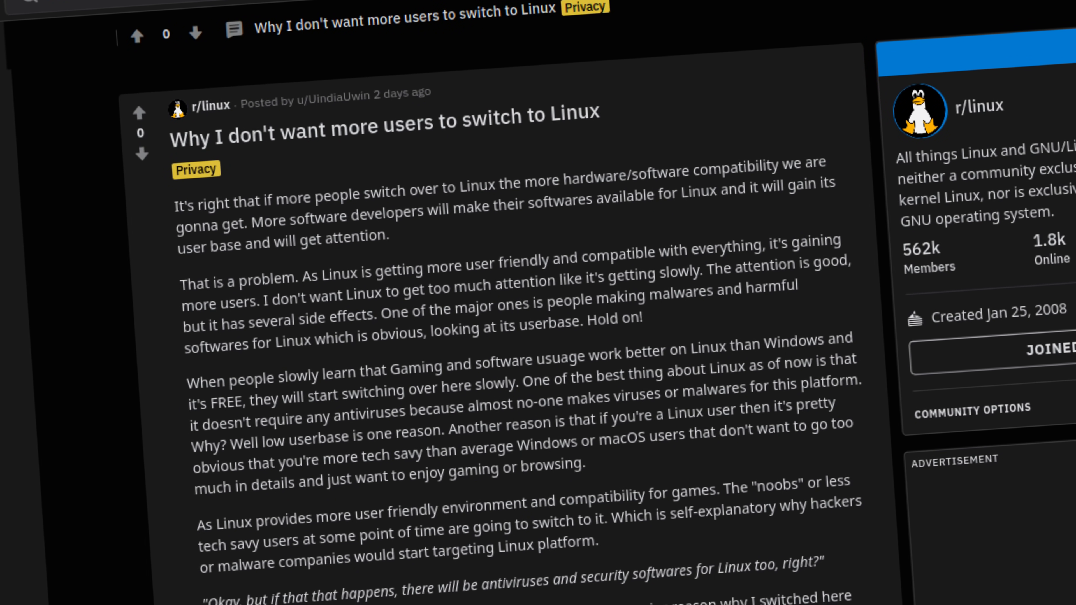
scroll("up", 3)
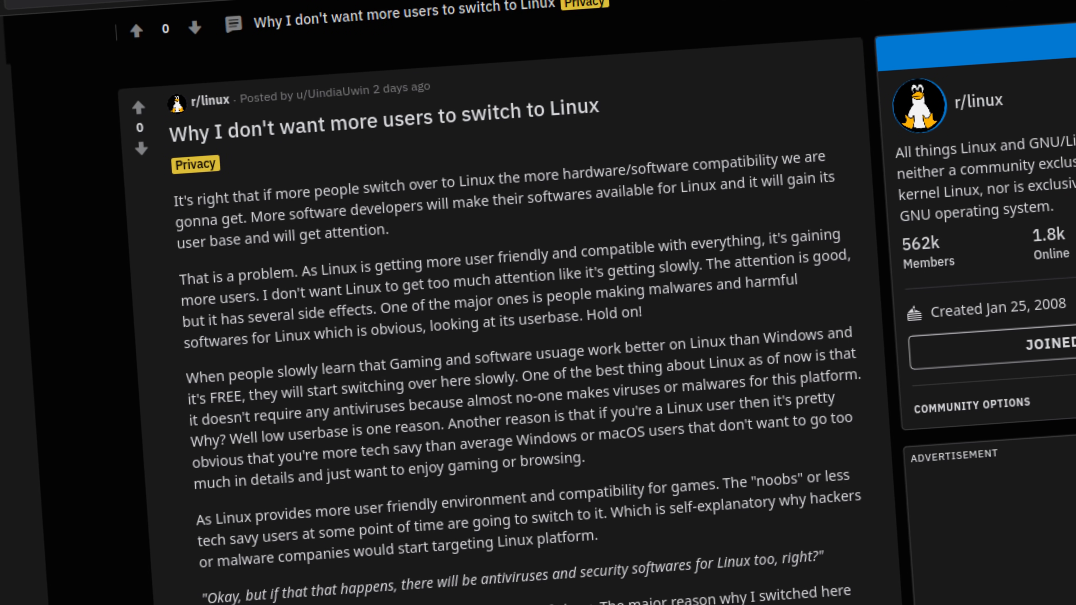
scroll("down", 3)
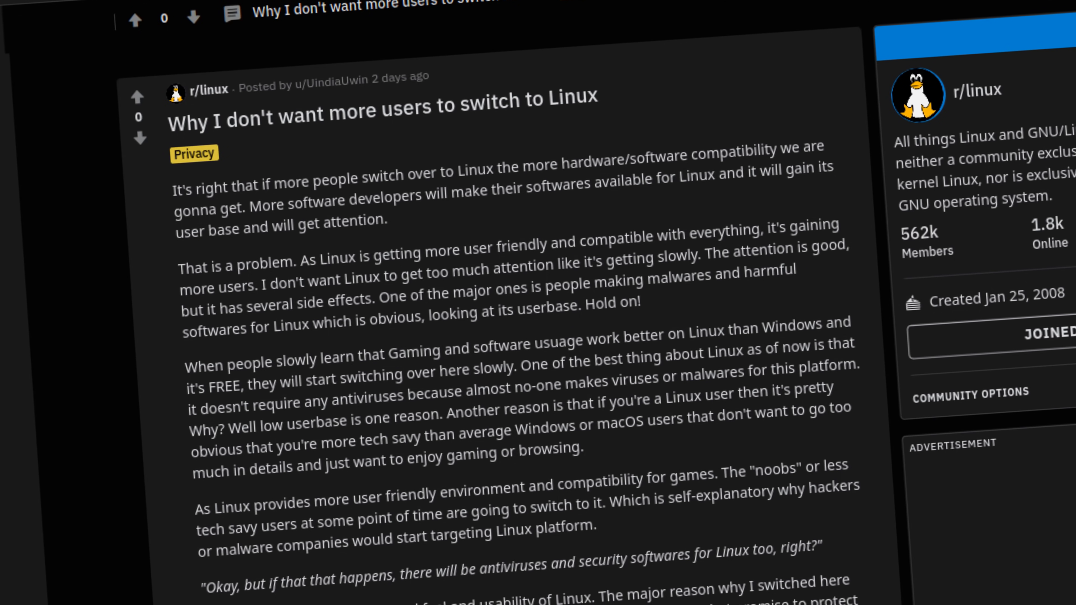
scroll("up", 3)
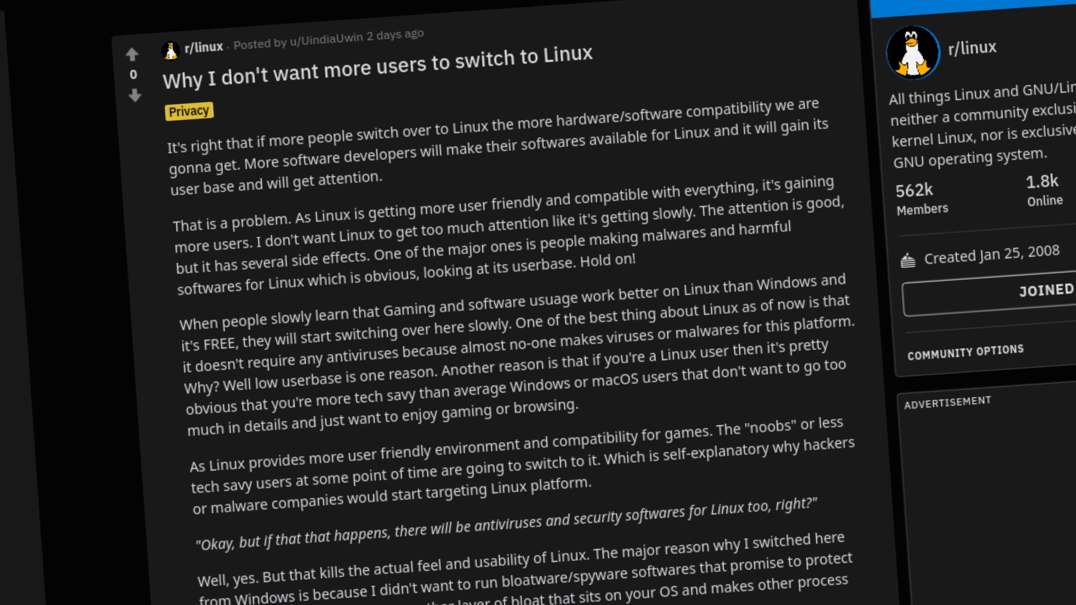
scroll("down", 3)
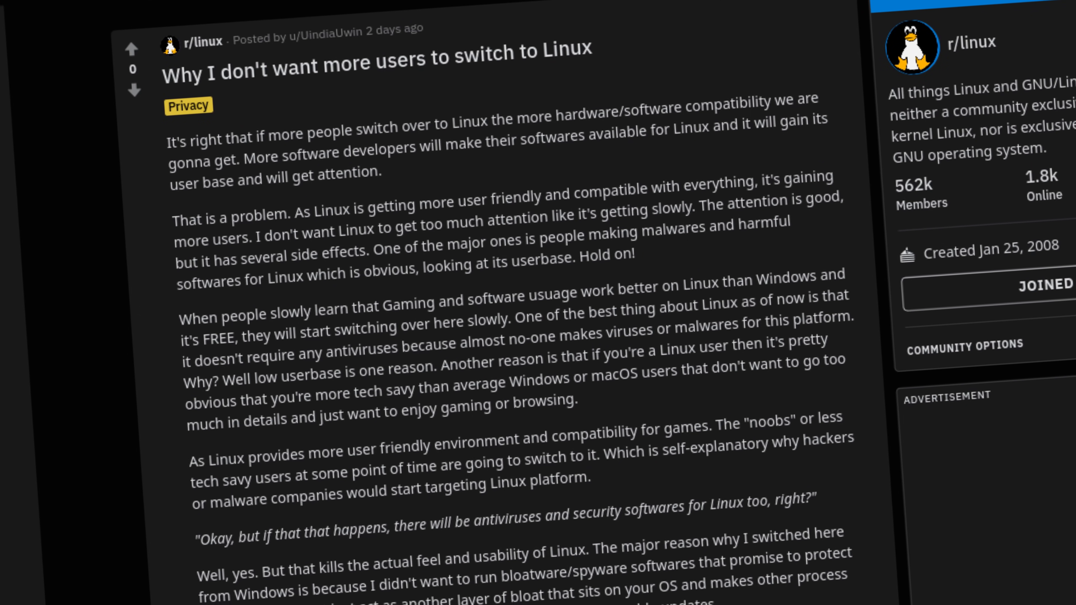
scroll("down", 3)
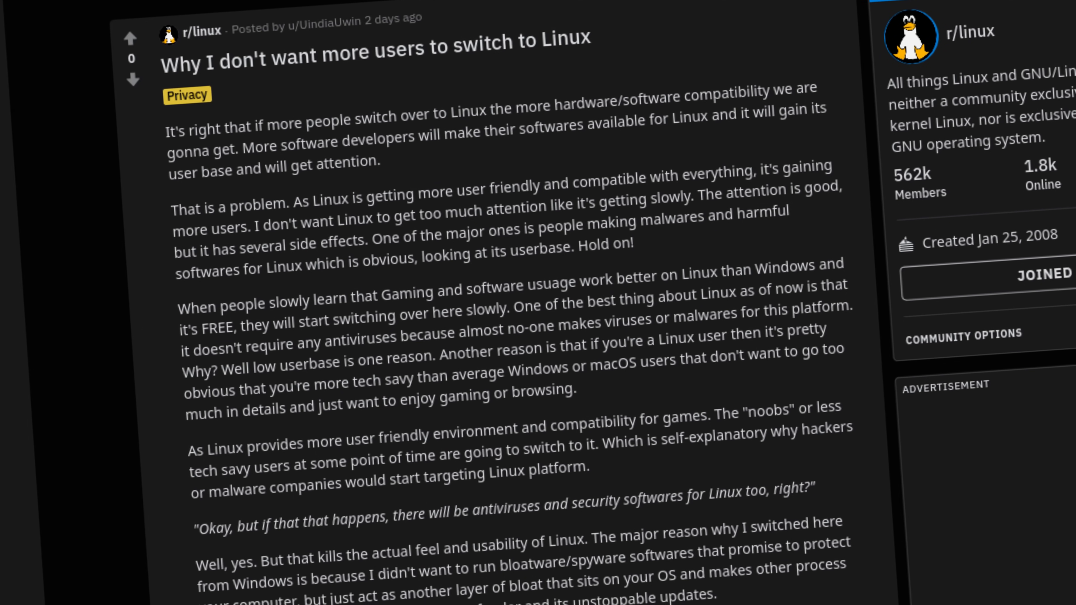
scroll("down", 3)
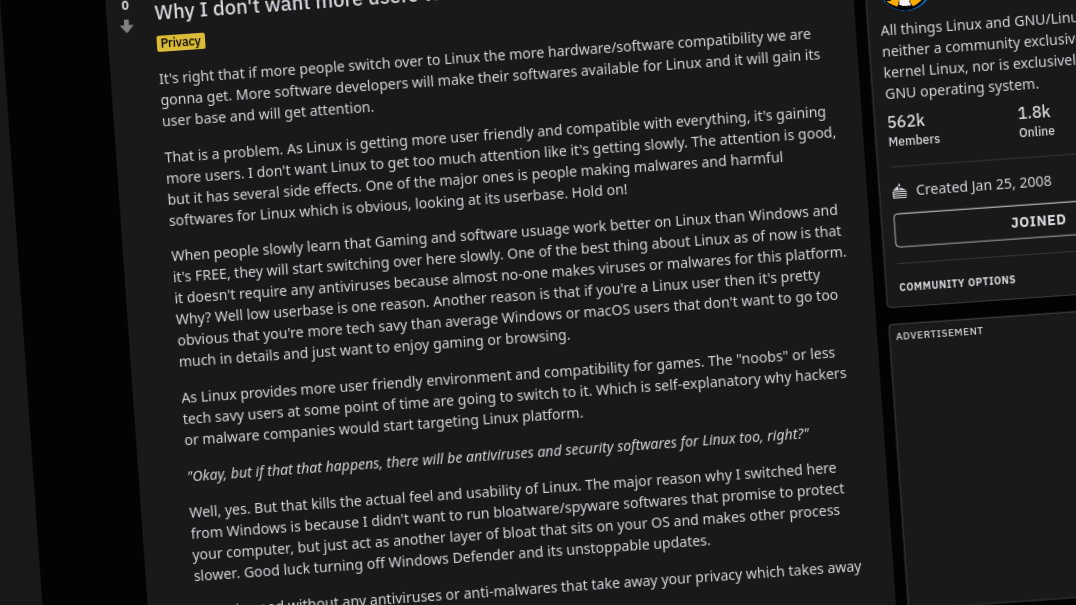
scroll("down", 3)
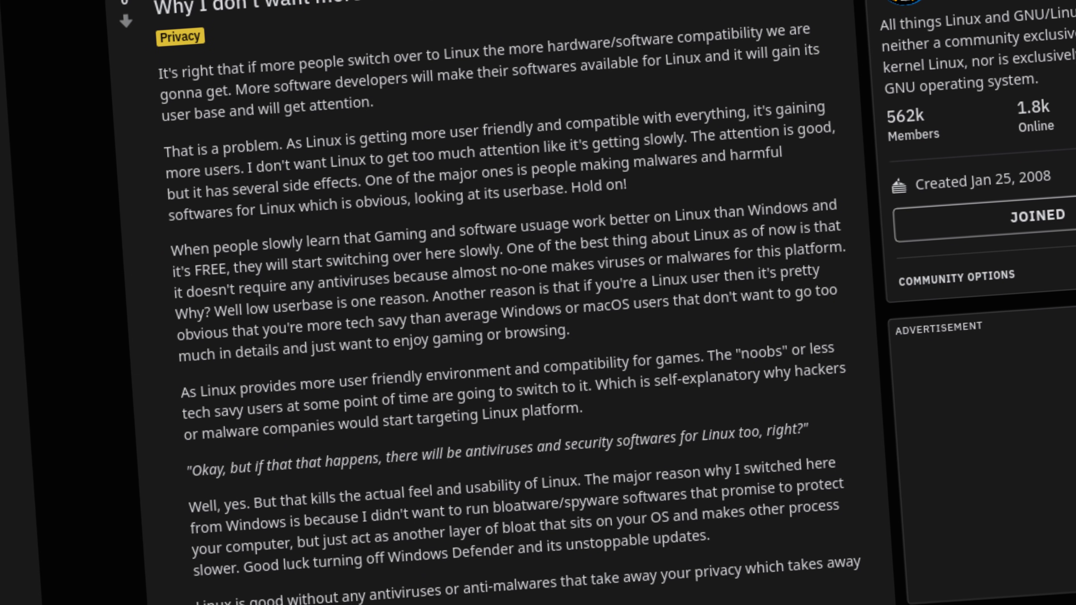
scroll("up", 3)
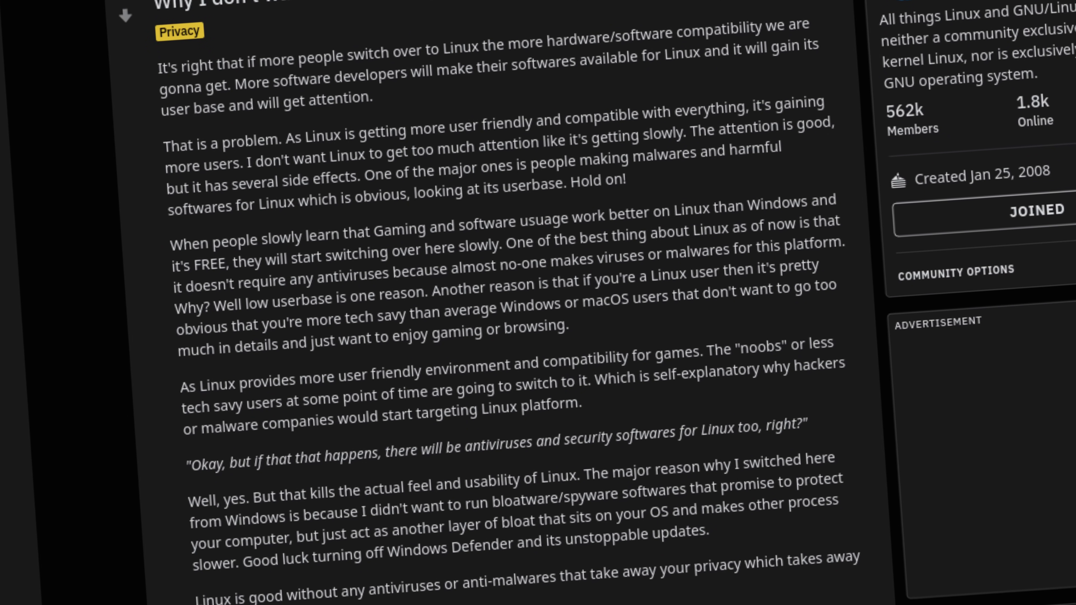
scroll("down", 3)
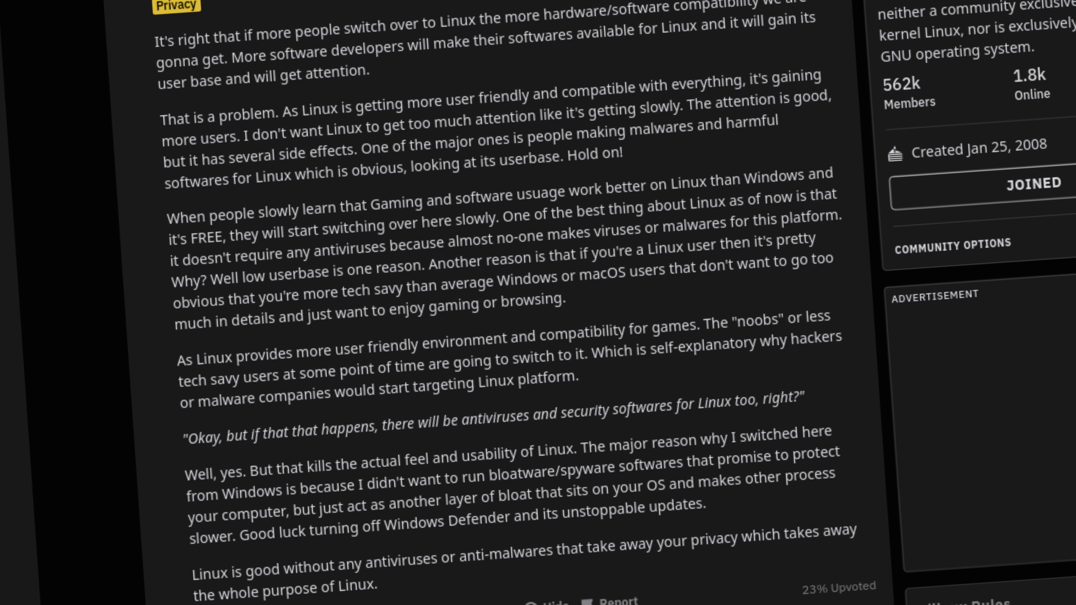
scroll("down", 3)
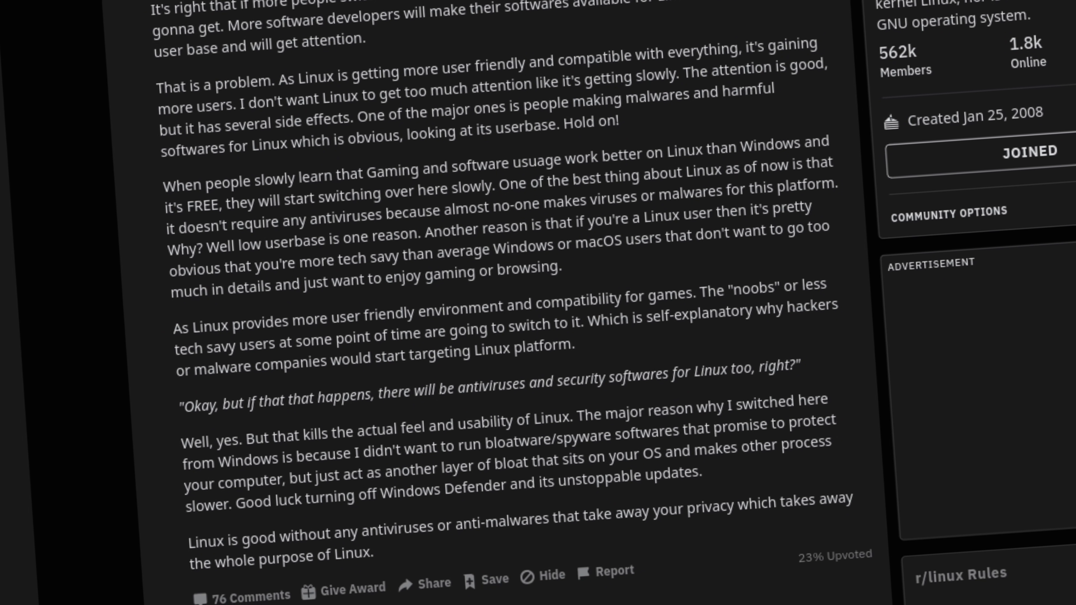
scroll("up", 3)
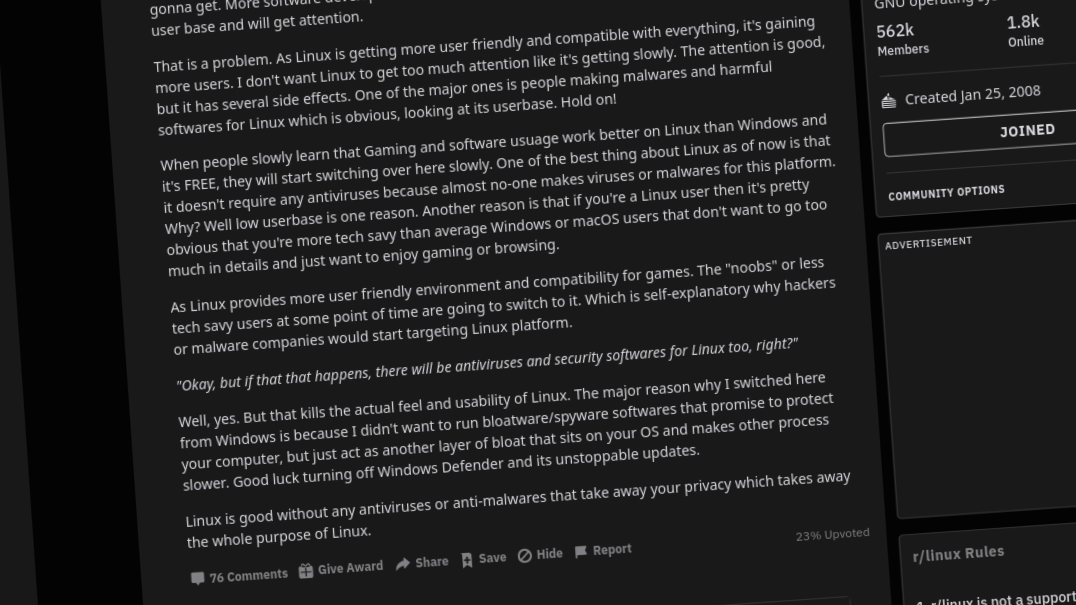
scroll("up", 3)
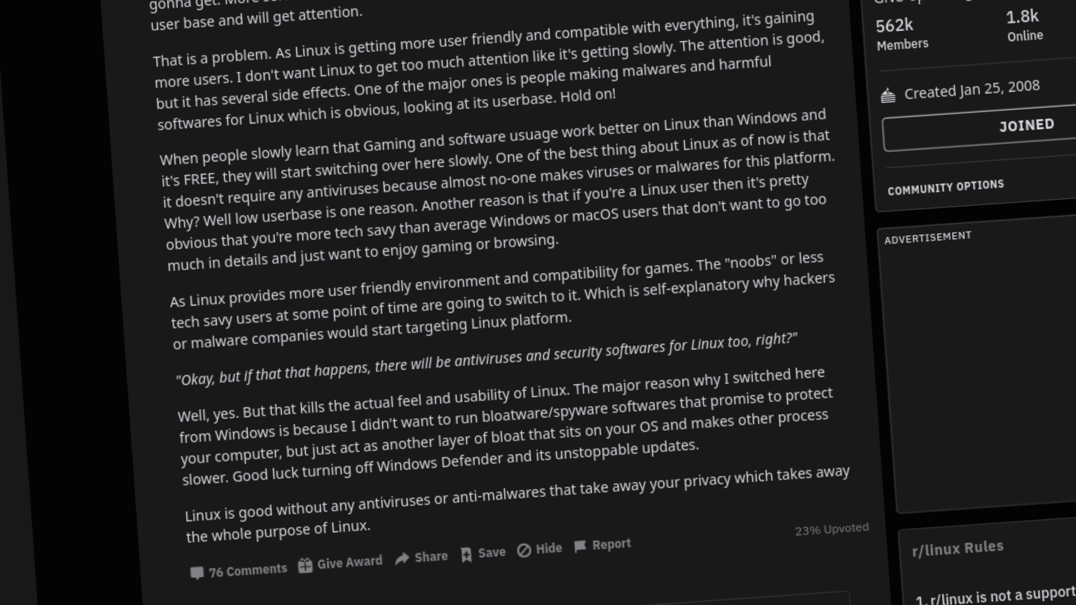
scroll("up", 3)
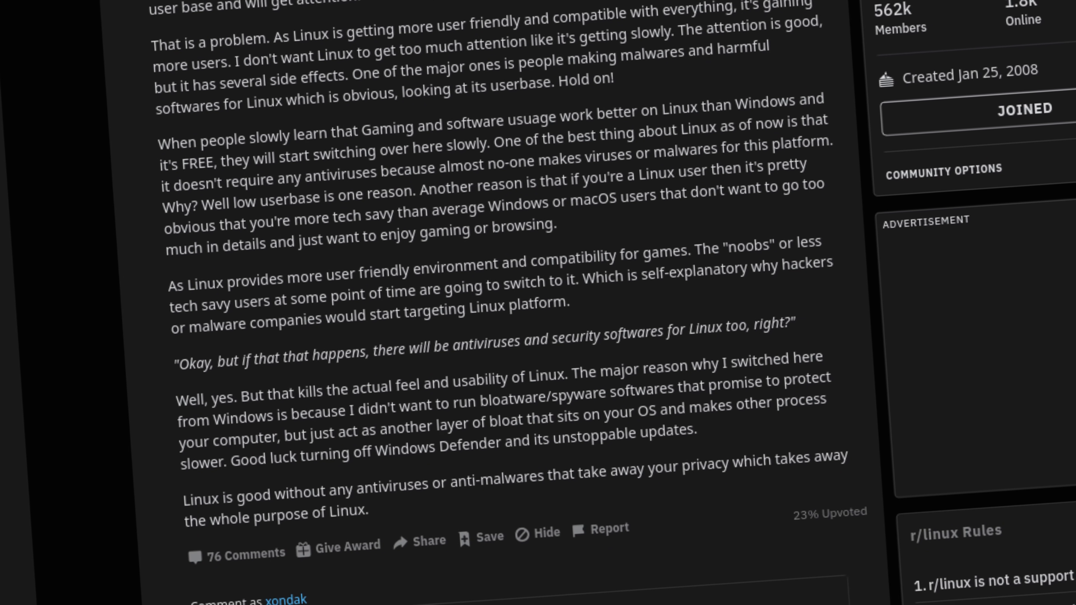
scroll("down", 3)
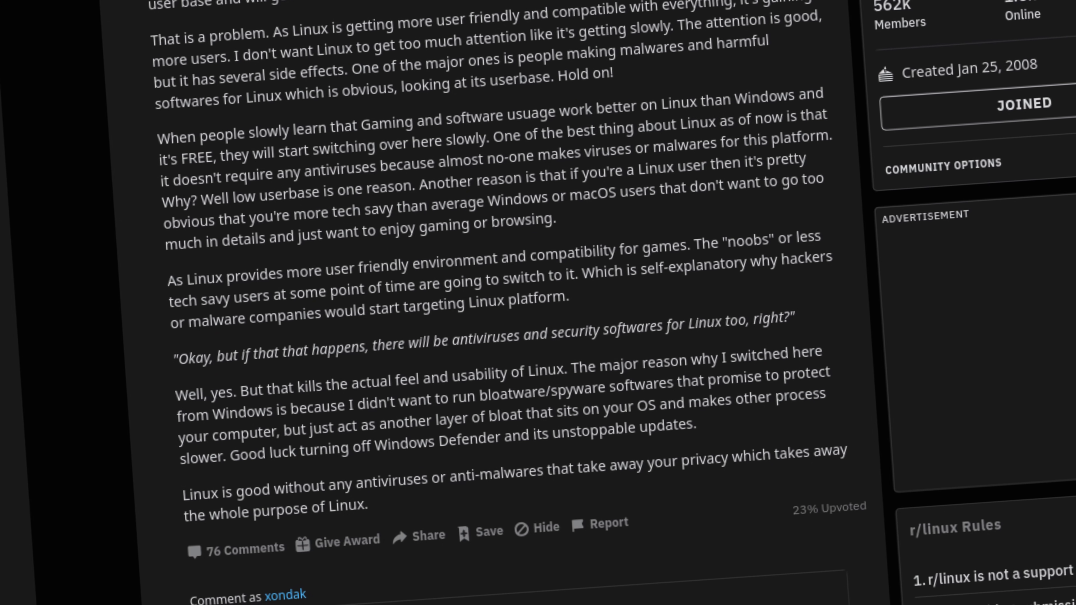
scroll("down", 3)
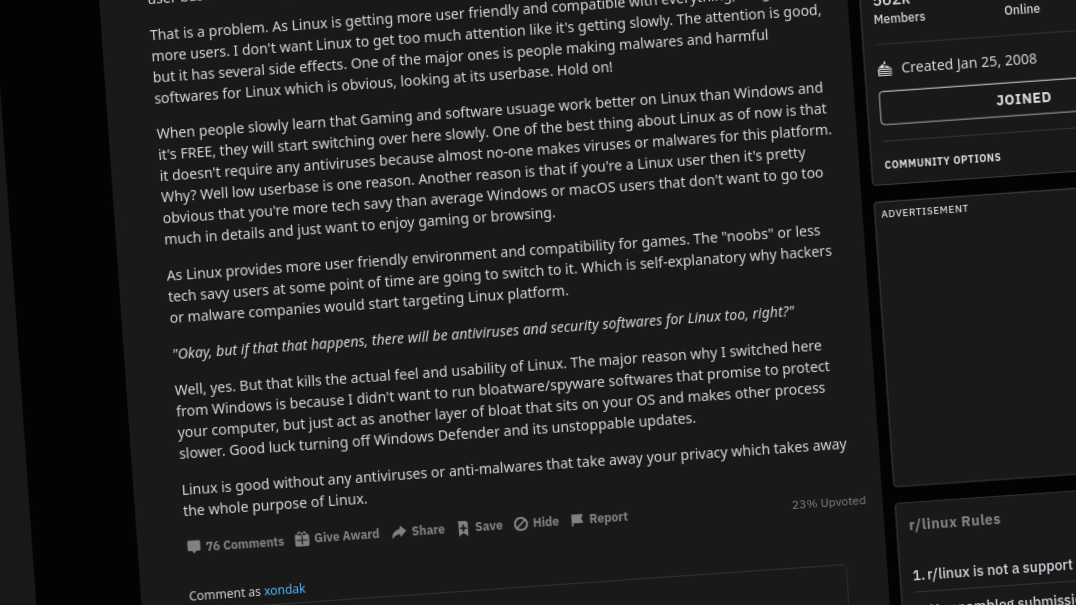